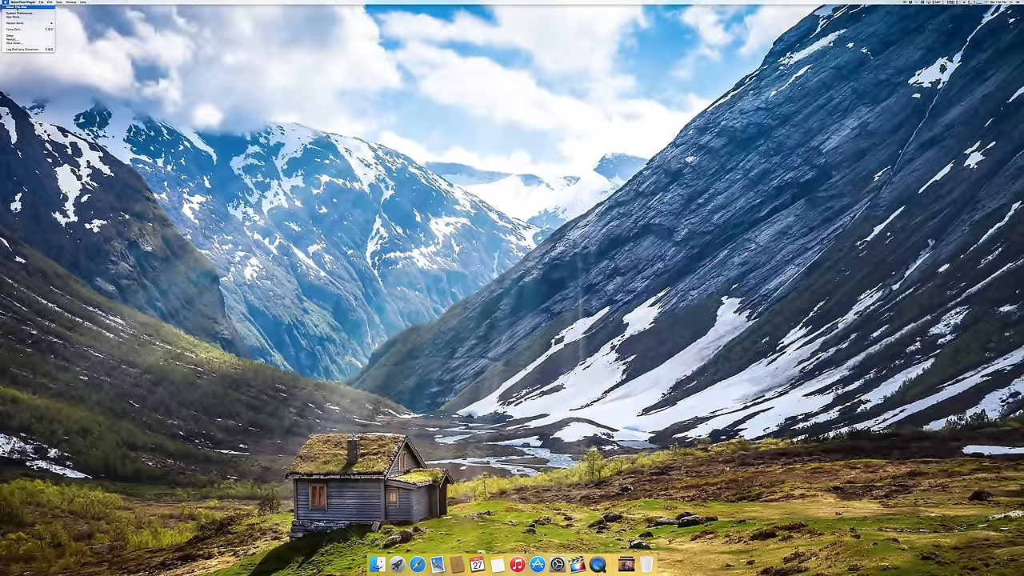
Open About This Mac, view Storage, then show the 32 GB memory across four 8 GB slots
click(9, 12)
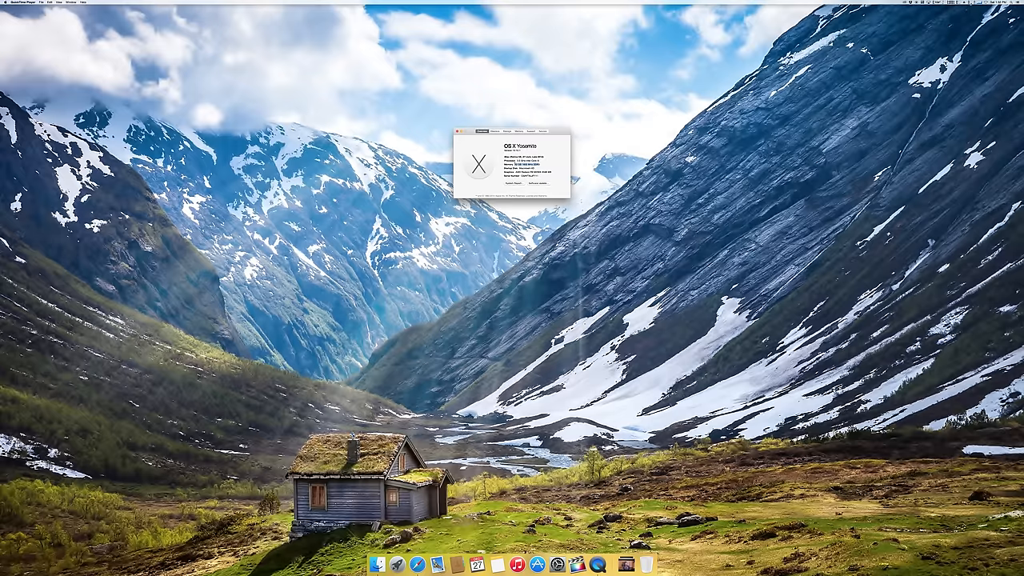
click(507, 130)
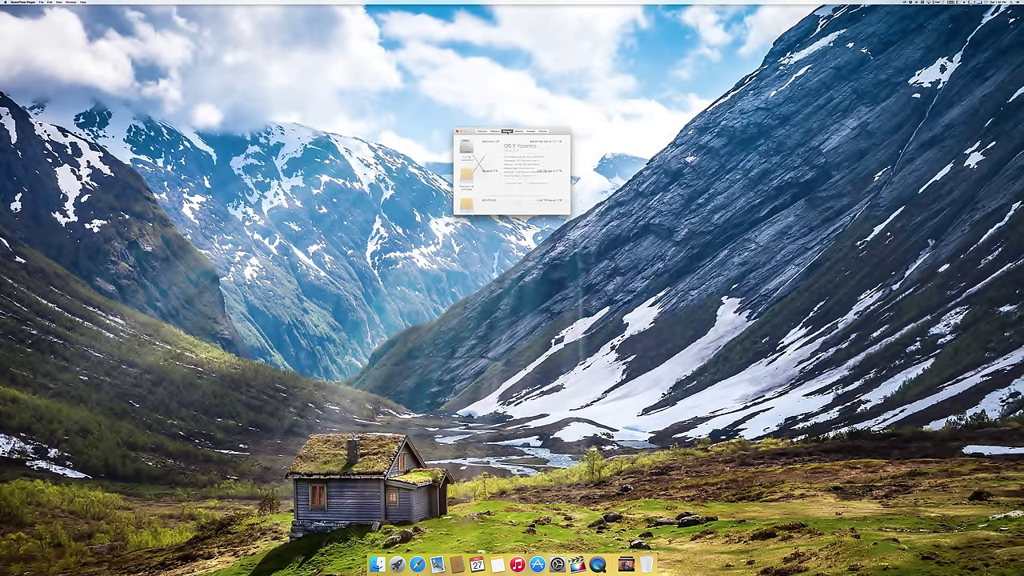
click(514, 129)
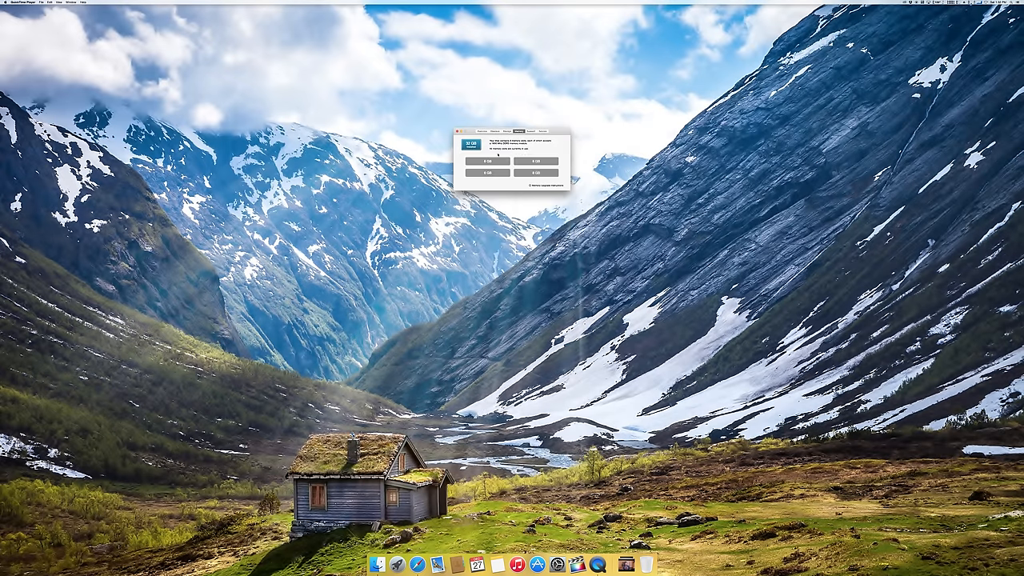